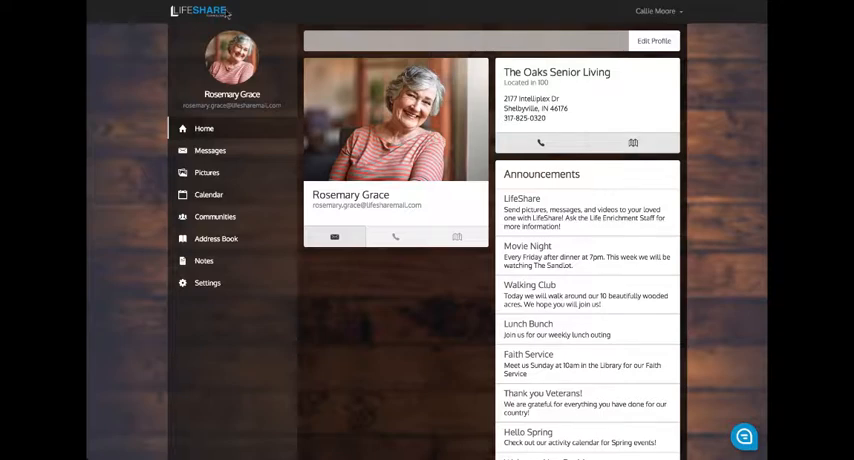
Step: Save the resident's current general settings from the Settings page, getting the Saved confirmation
{"action": "left_click", "coordinate": [208, 282]}
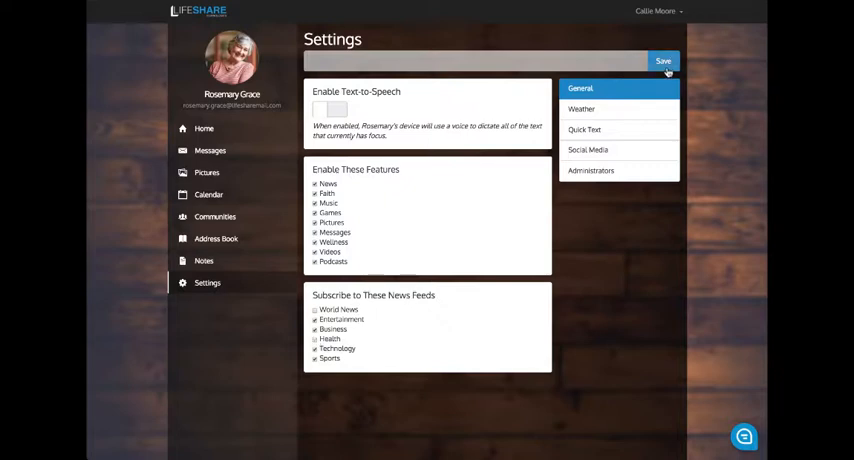
{"action": "left_click", "coordinate": [664, 62]}
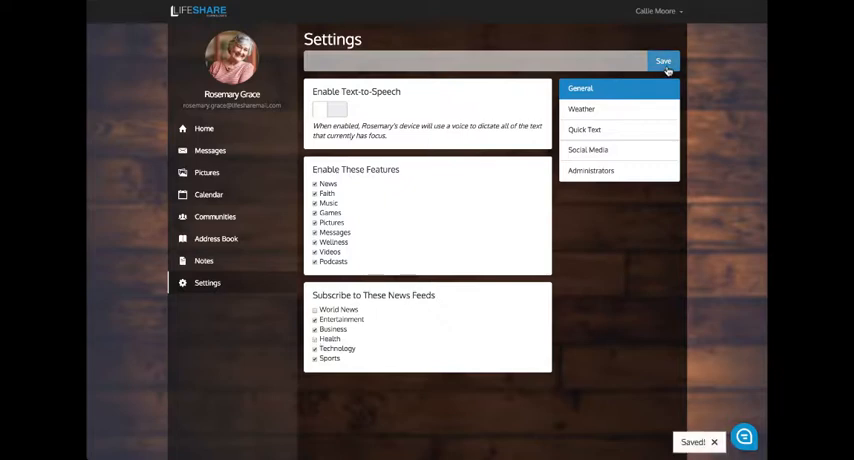